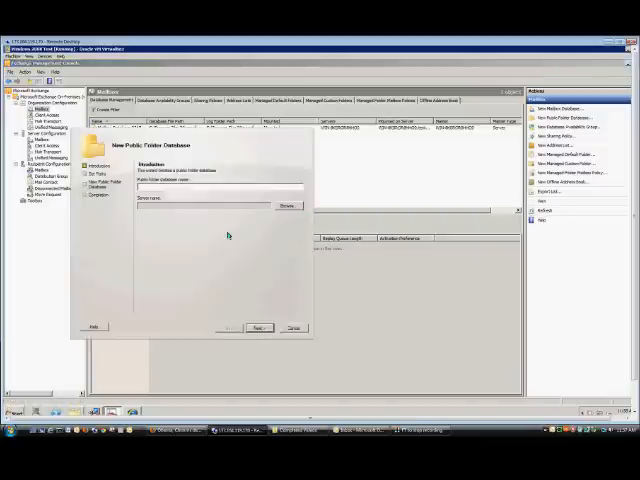
Step: Name the public folder database 'Test' and choose its host server
type("Test")
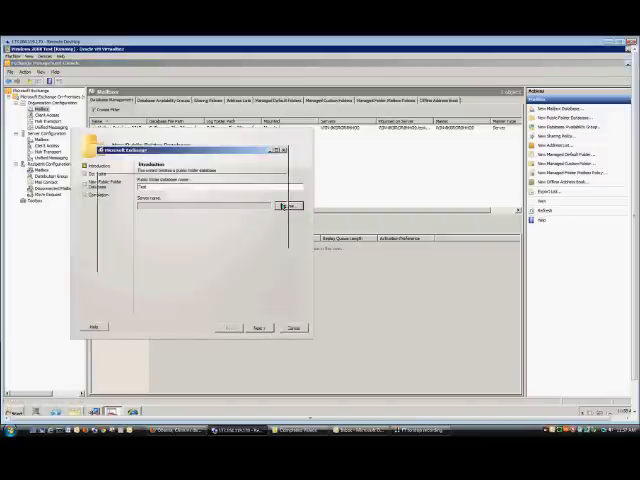
left_click(288, 205)
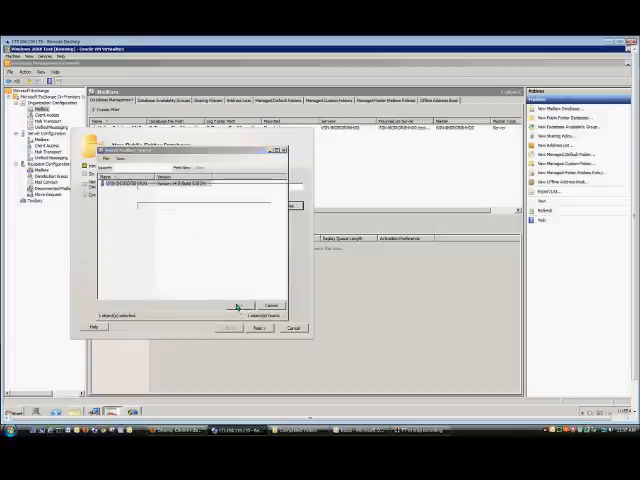
left_click(238, 305)
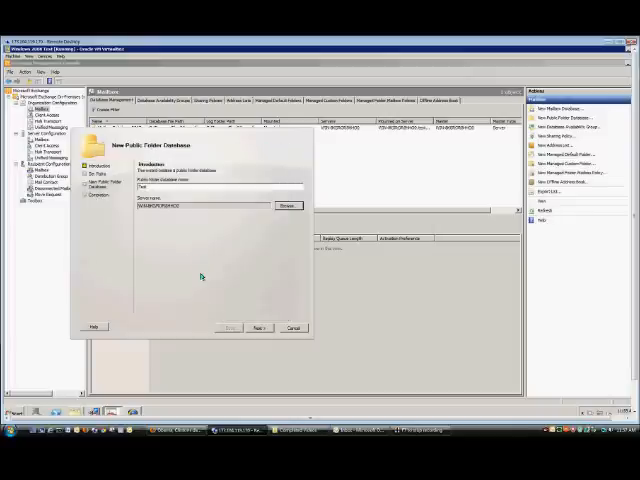
left_click(262, 327)
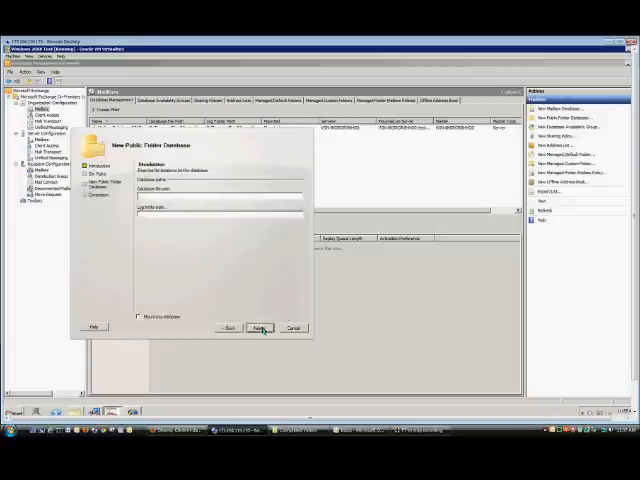
Step: Keep the default database and log paths and reach the configuration summary
left_click(261, 327)
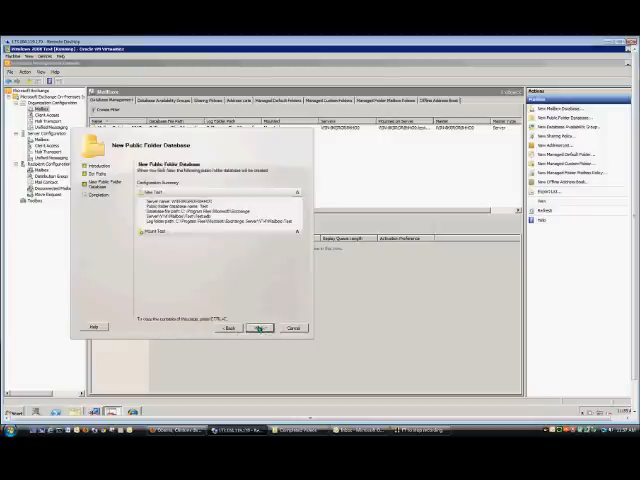
Step: Create and mount the Test database, then finish the wizard
left_click(259, 328)
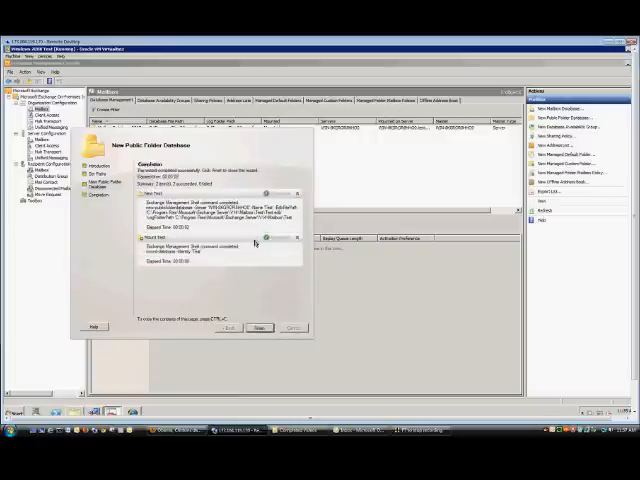
left_click(261, 328)
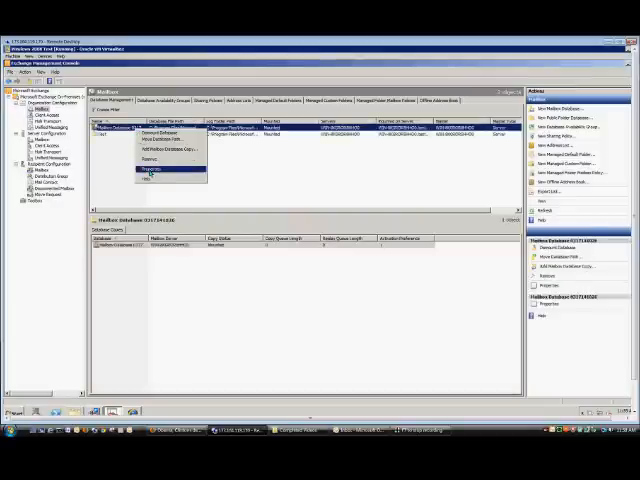
Step: View the mailbox database's Client Settings showing Test as default public folder database
left_click(159, 168)
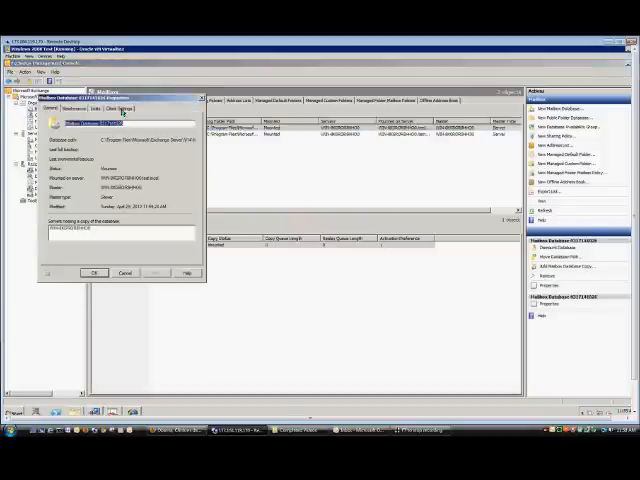
left_click(126, 110)
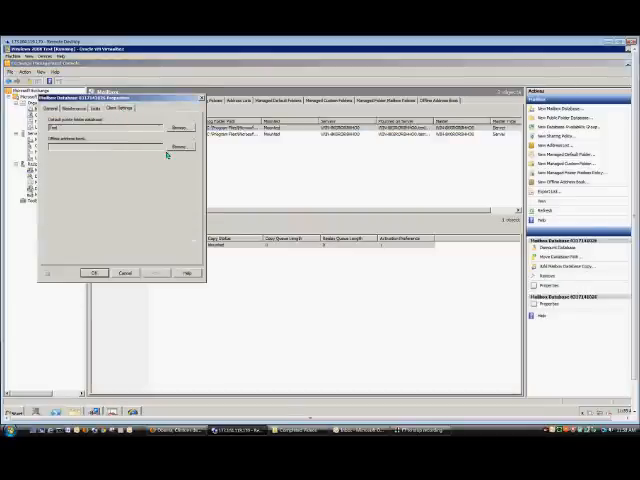